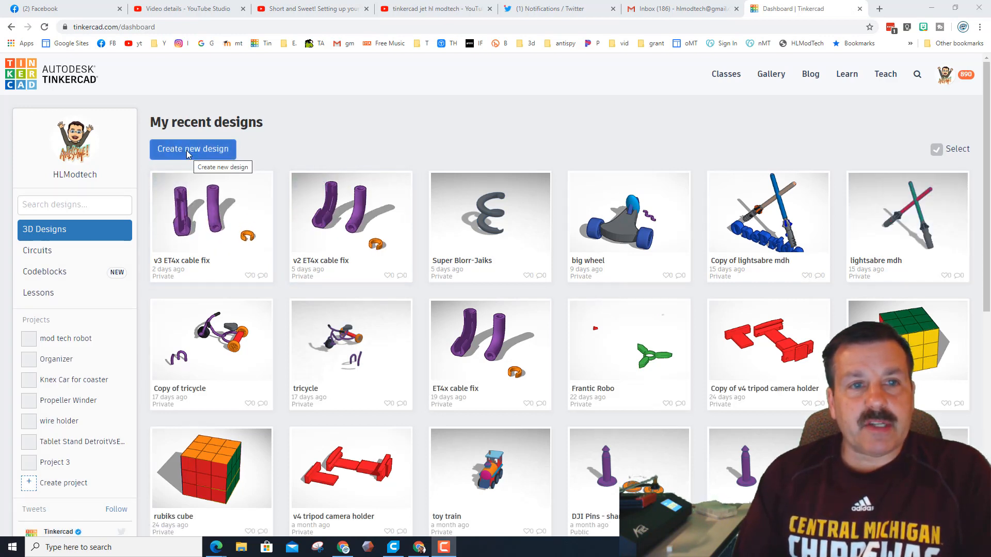
- Open the v3 ET4x cable fix design from the Tinkercad dashboard
left_click(211, 212)
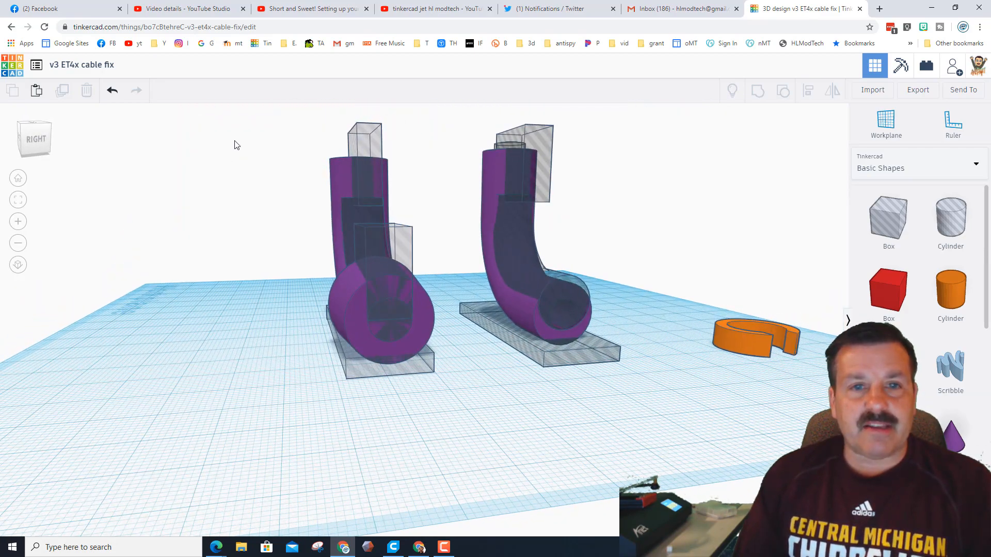
- Export only the left curved piece as v3 ET4x cable fix.stl into the 3dmodeling folder
left_click(379, 316)
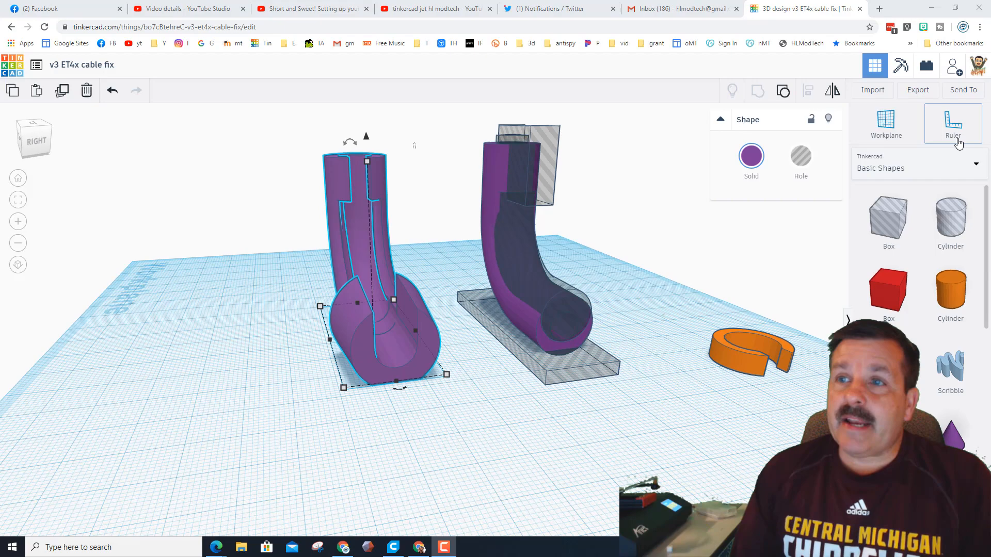
left_click(917, 90)
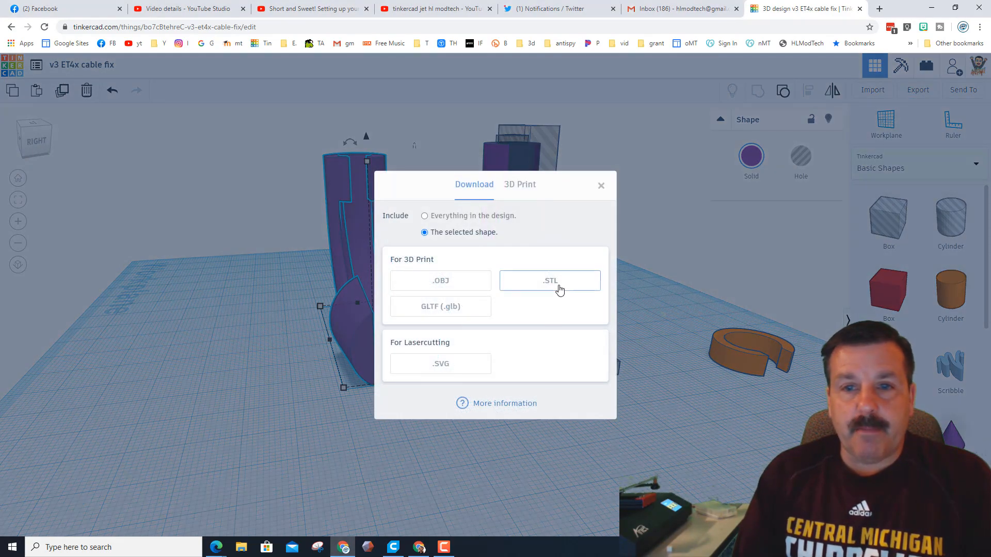
left_click(549, 281)
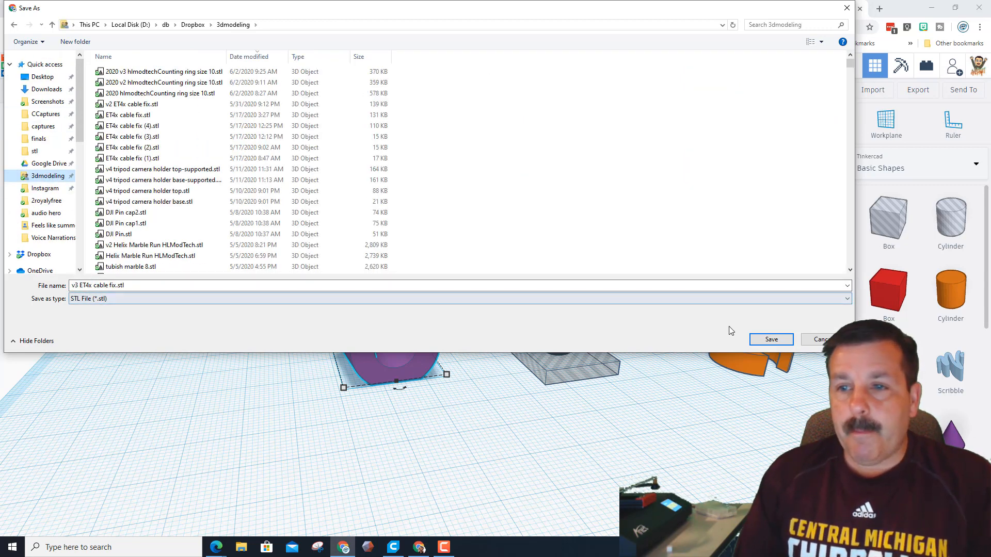
left_click(770, 340)
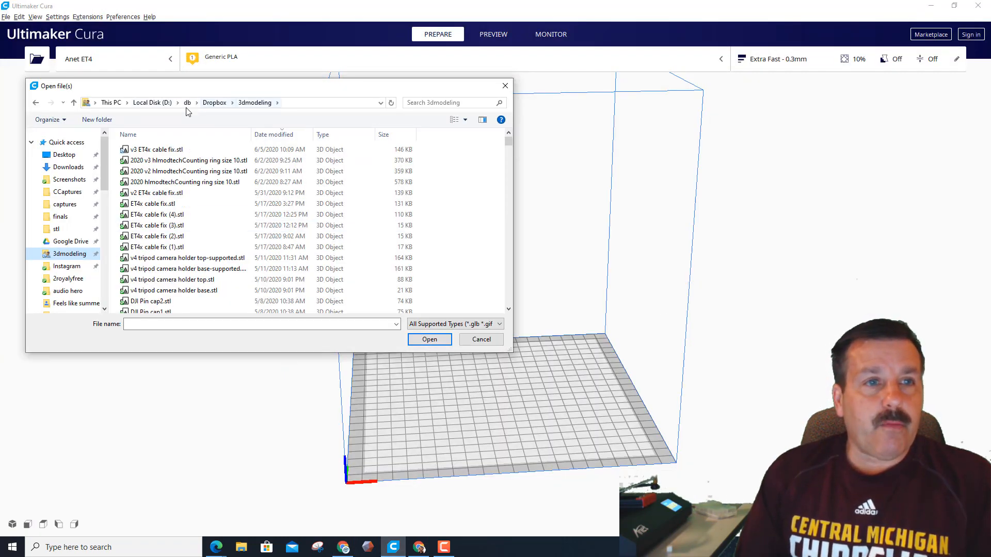
- Load v3 ET4x cable fix.stl into Cura and select the model on the plate
left_click(155, 149)
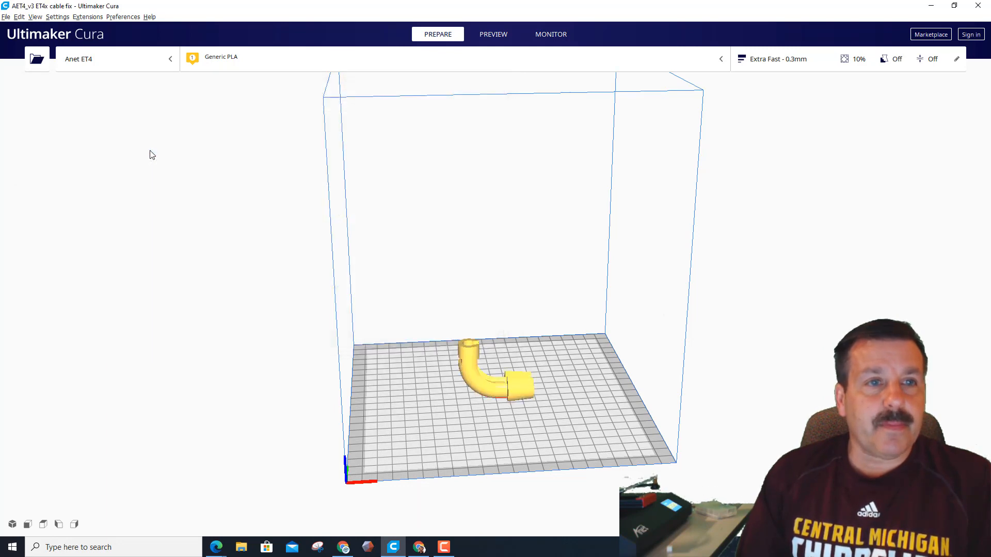
left_click(492, 380)
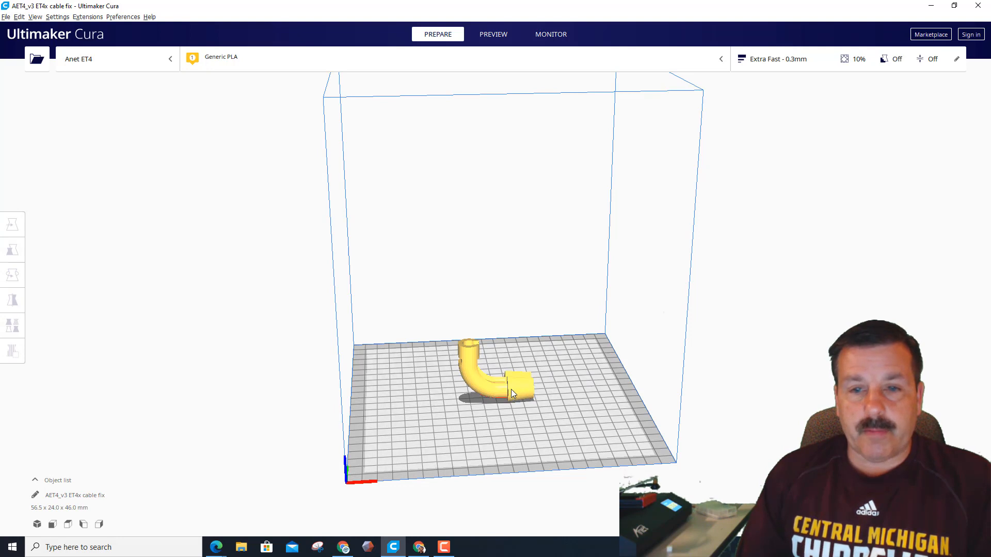
- Rotate the cable fix upright and send it to the Anet ET4 via USB
left_click(12, 275)
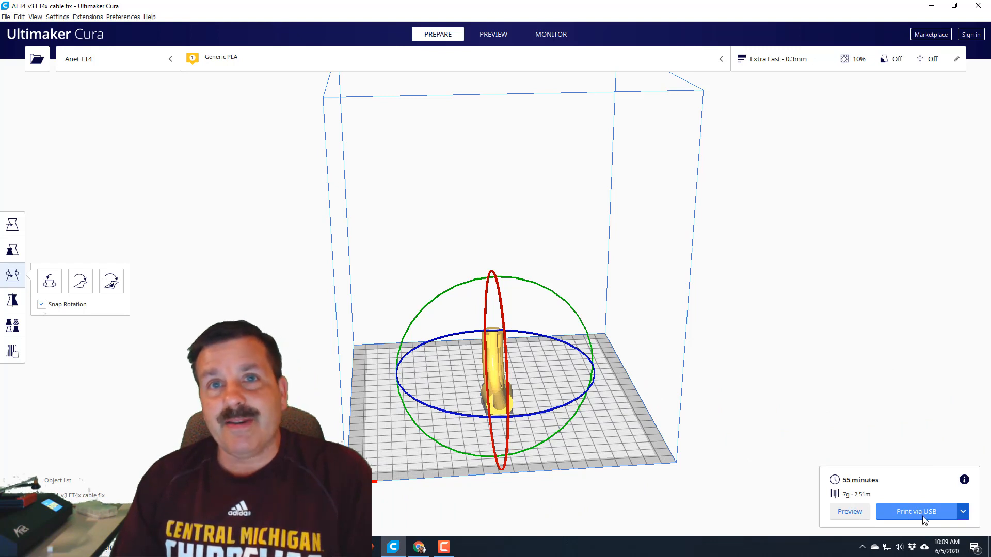
left_click(915, 512)
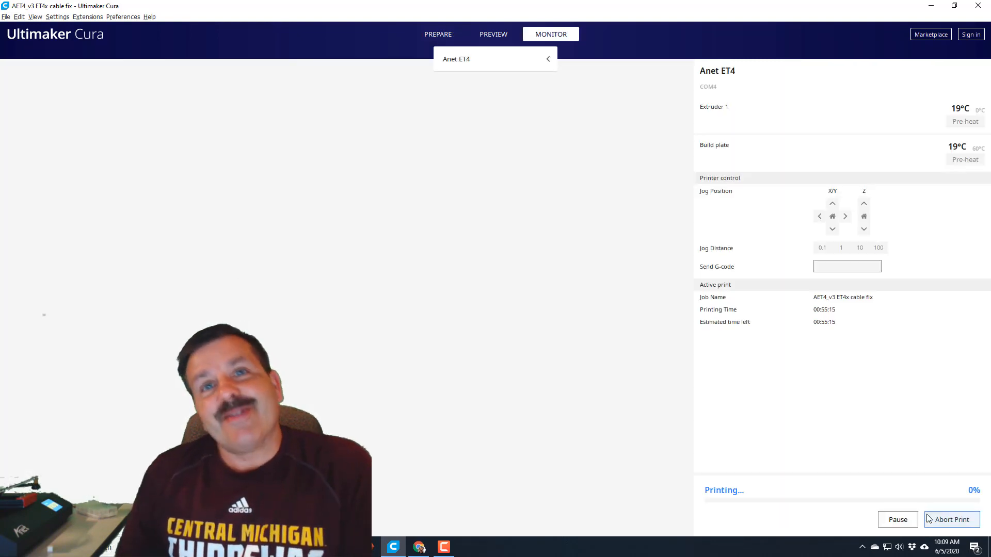